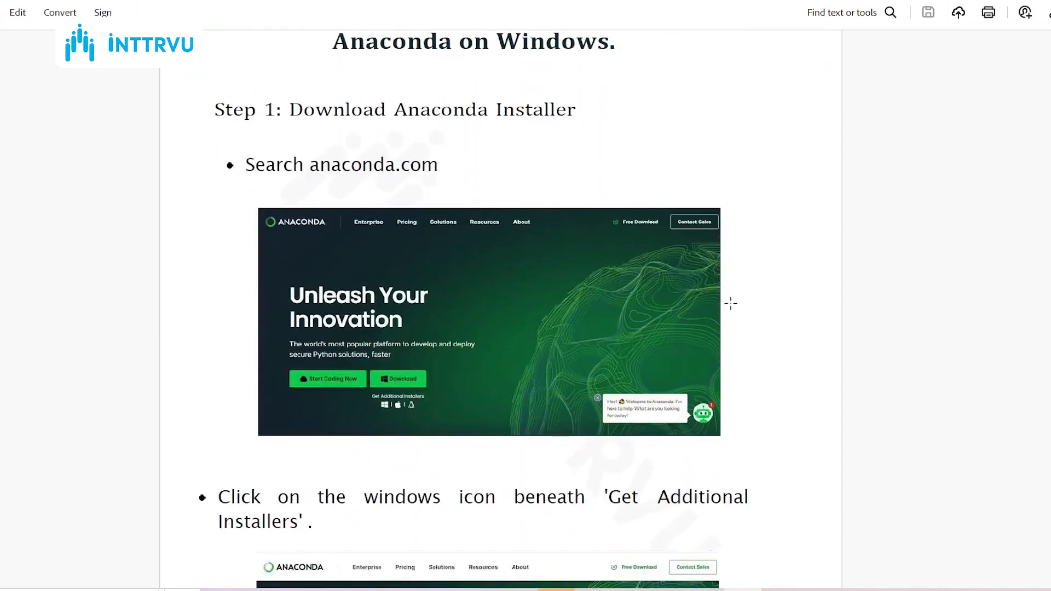
Scroll through Steps 1 and 2 of the Anaconda guide down to the Step 3: Install Anaconda heading
scroll(down, 3)
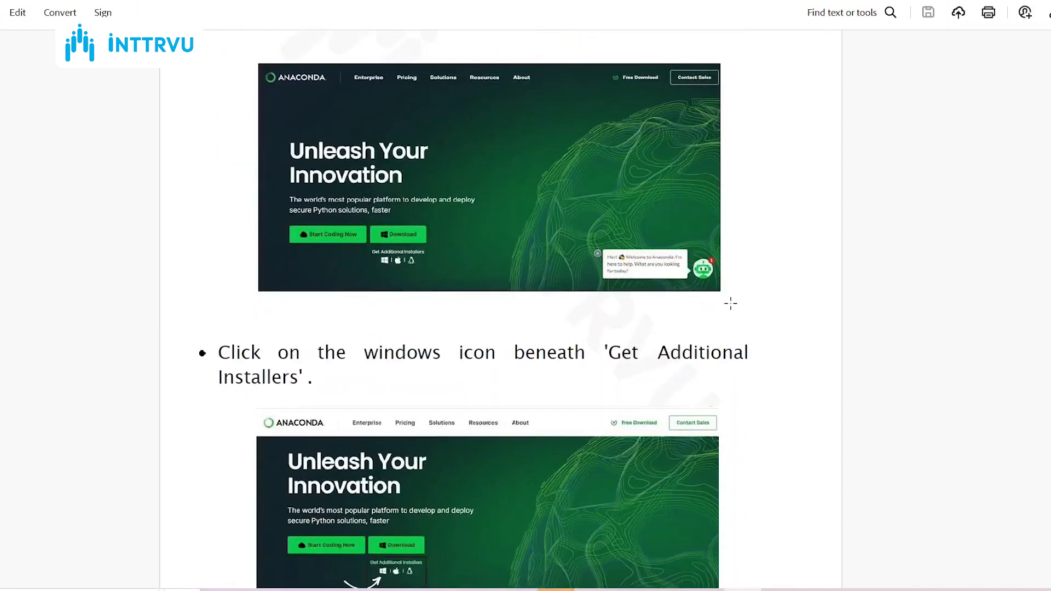
scroll(down, 3)
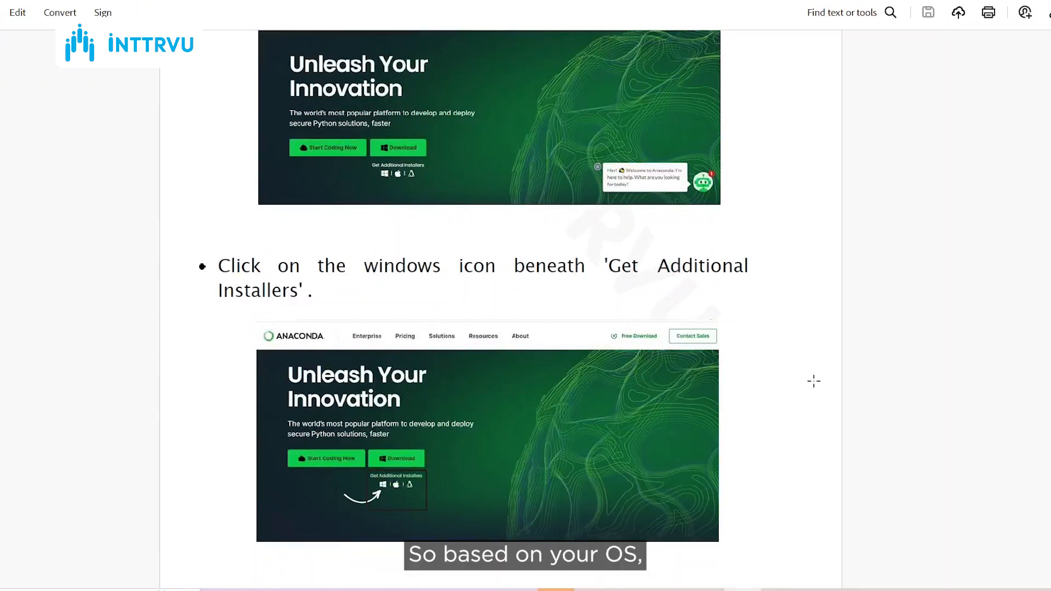
scroll(down, 3)
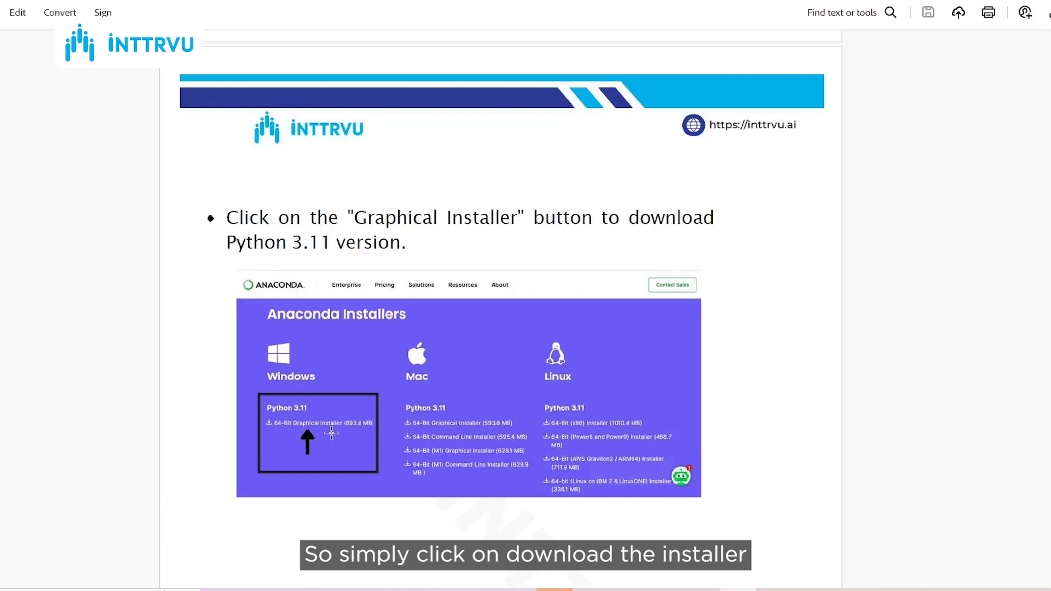
scroll(down, 3)
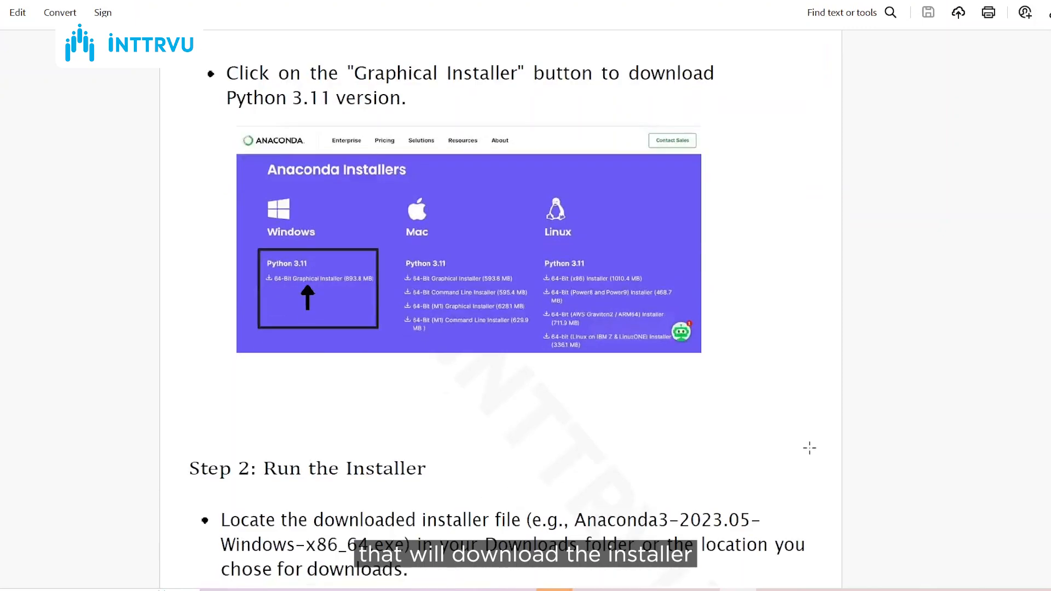
scroll(down, 3)
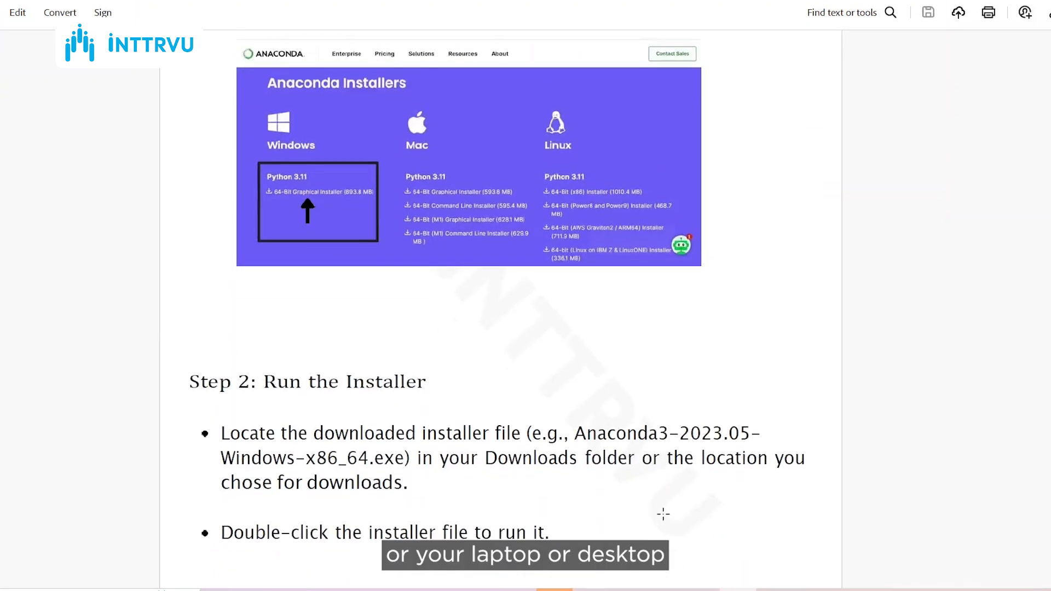
scroll(down, 3)
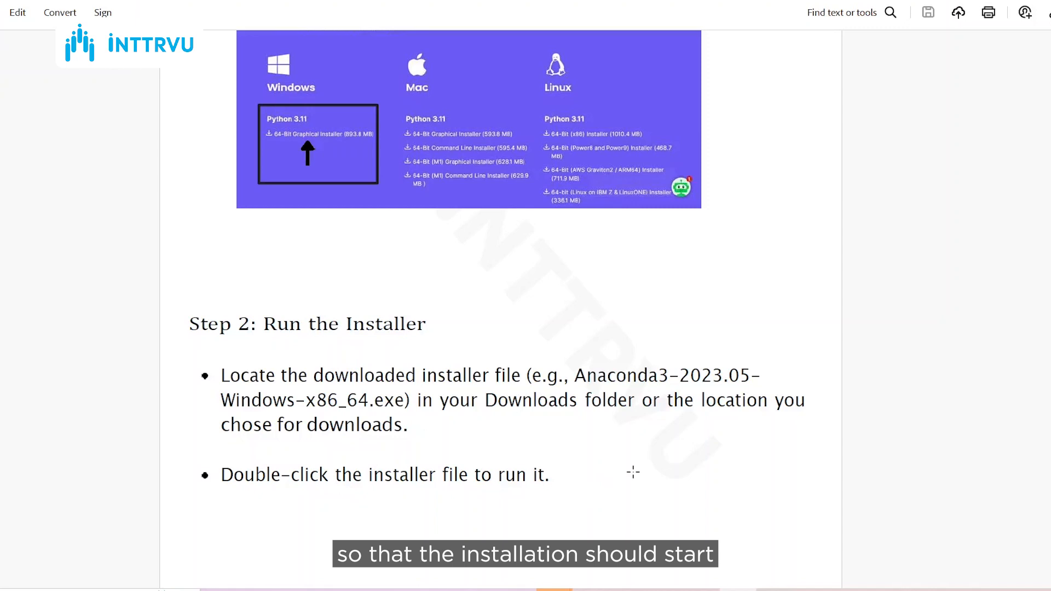
scroll(down, 3)
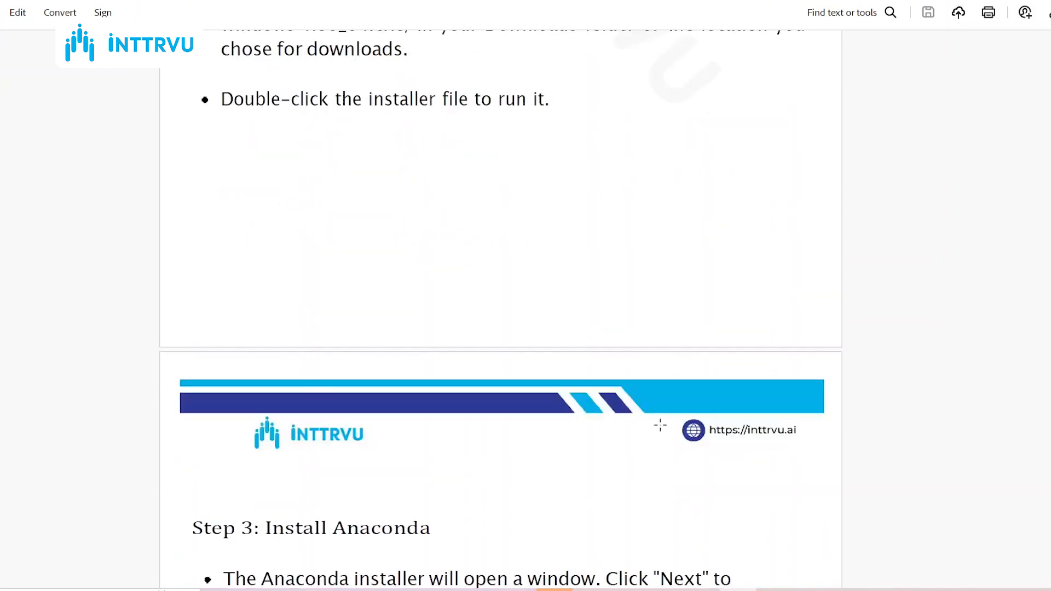
Scroll past the installer, license and installation-type steps toward Step 6: Choose Installation Location
scroll(down, 3)
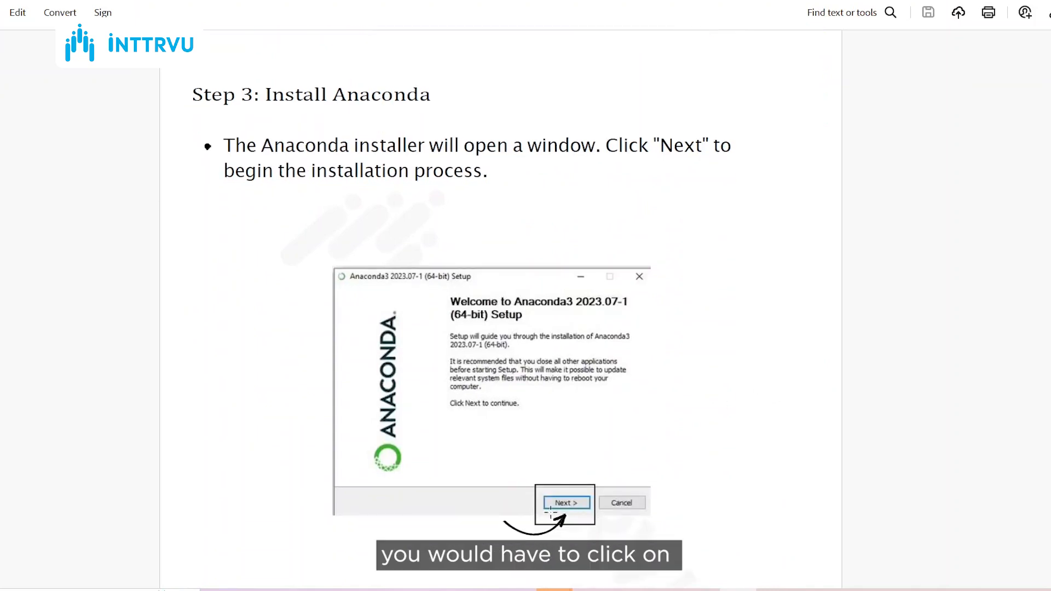
scroll(down, 3)
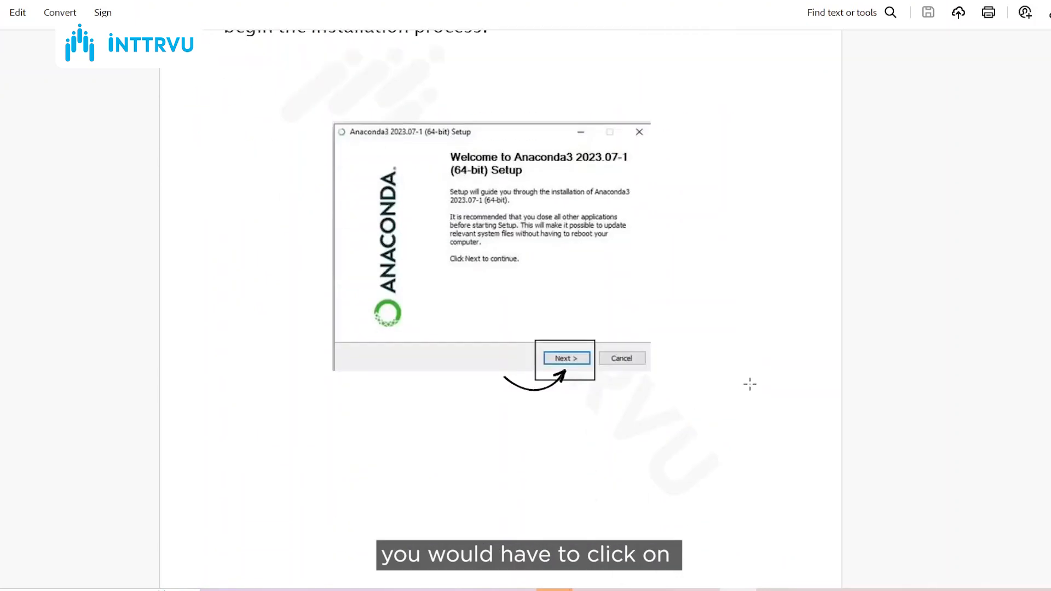
scroll(down, 3)
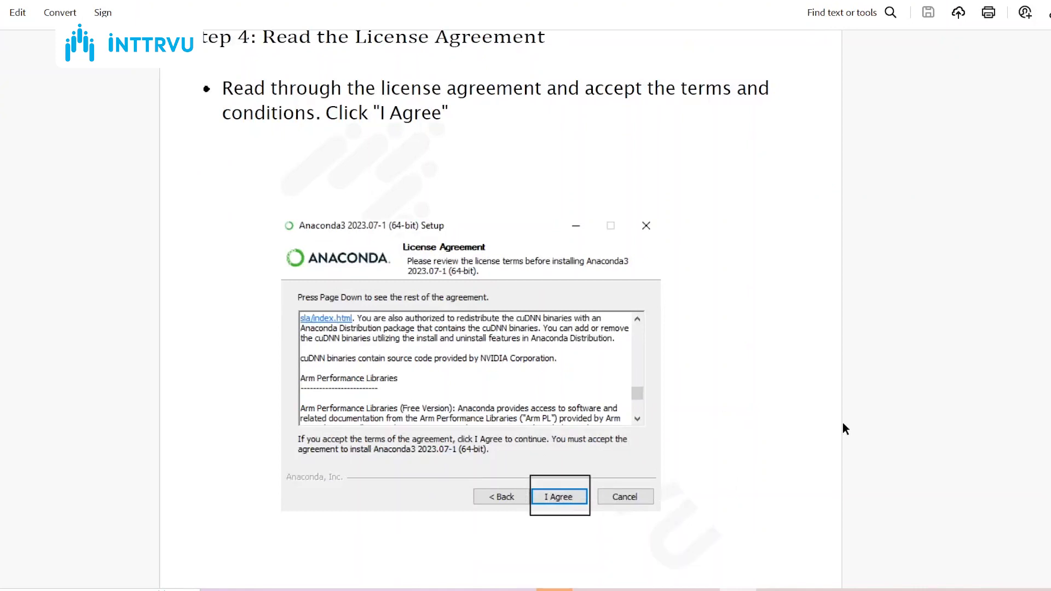
scroll(down, 3)
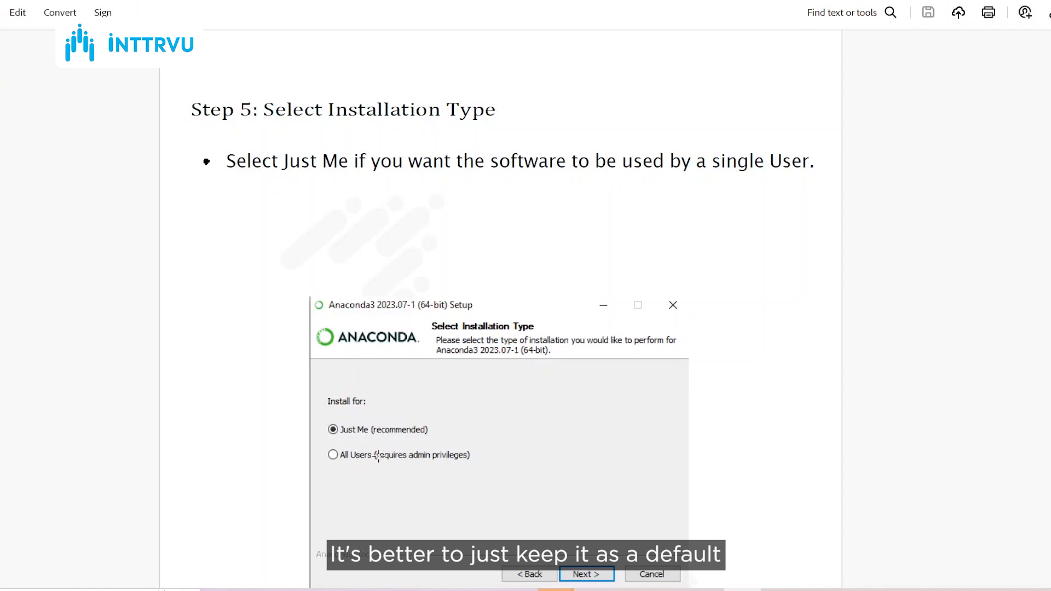
mouse_move(819, 353)
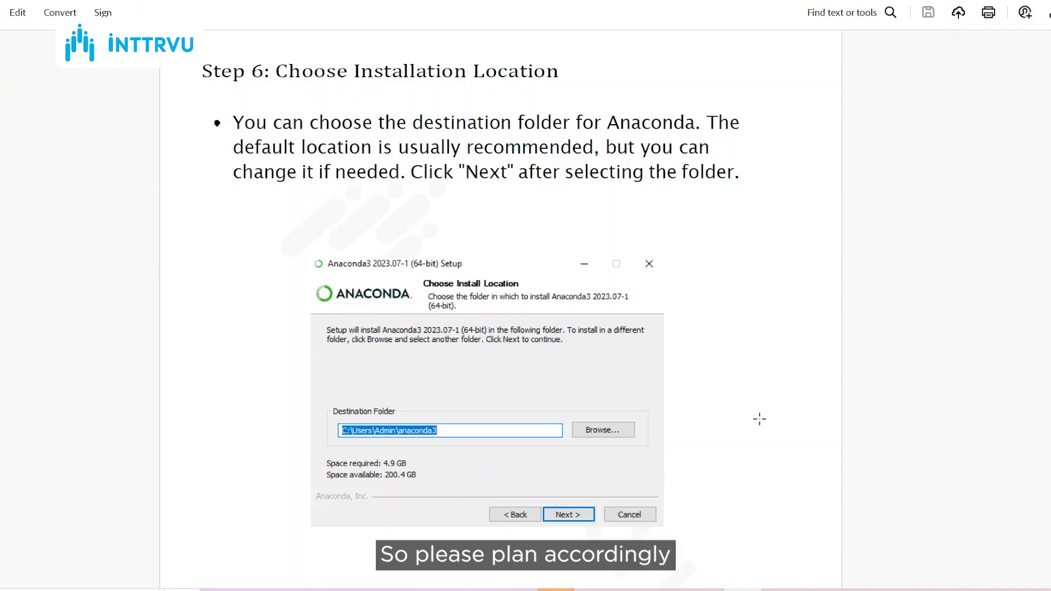
Scroll past Steps 7 to 9 and the setup-completion page down to 10: Verify the Installation
scroll(down, 3)
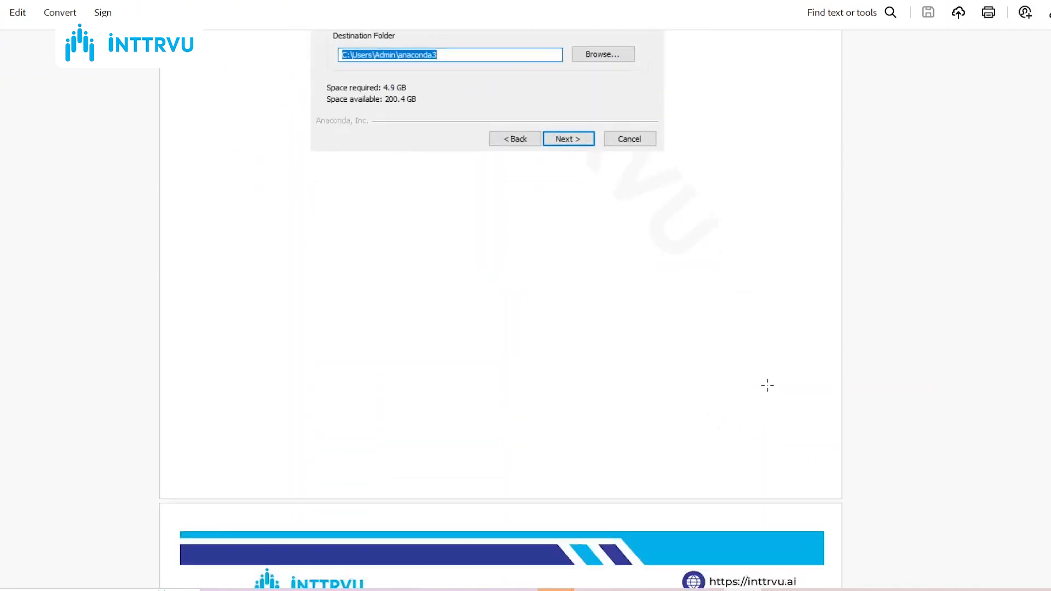
scroll(down, 3)
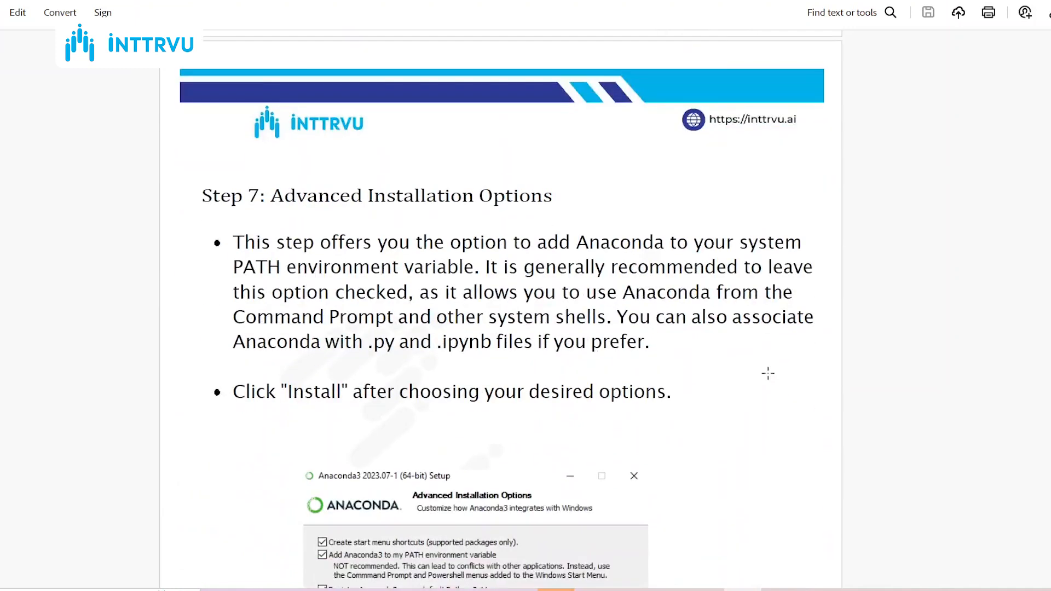
mouse_move(774, 363)
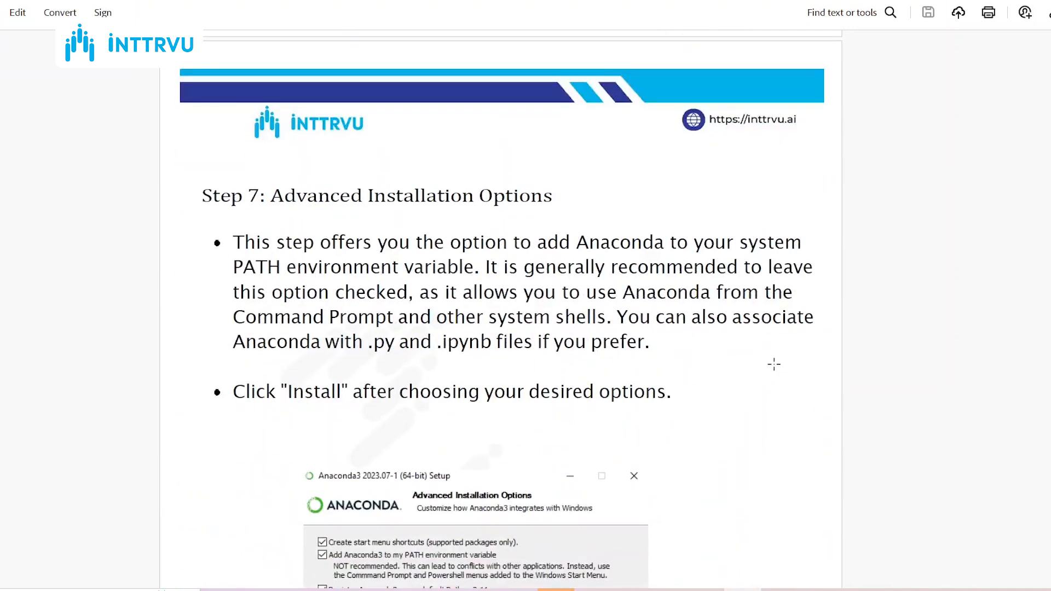
scroll(down, 3)
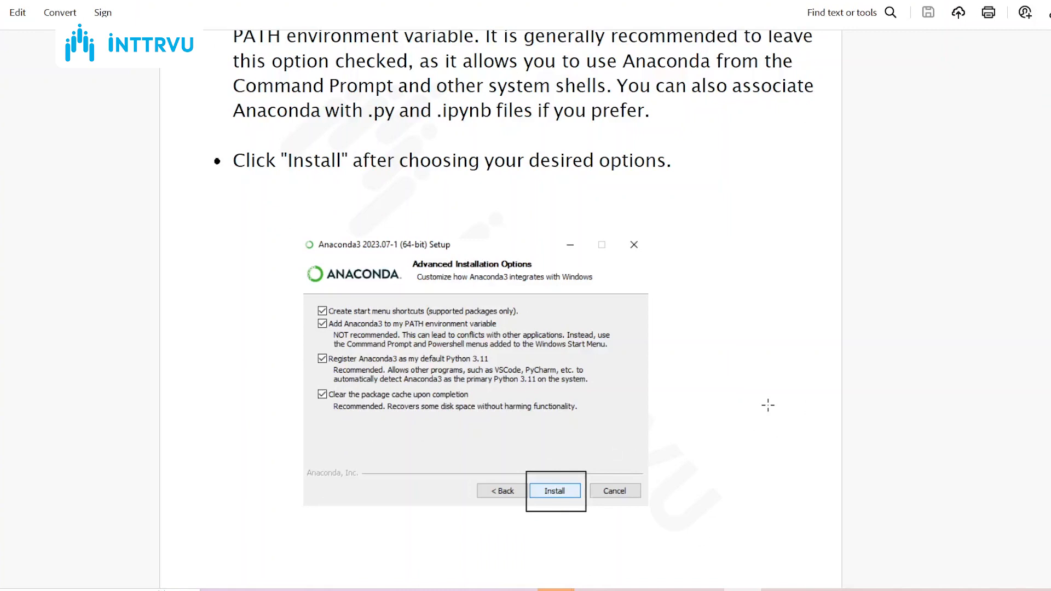
scroll(down, 3)
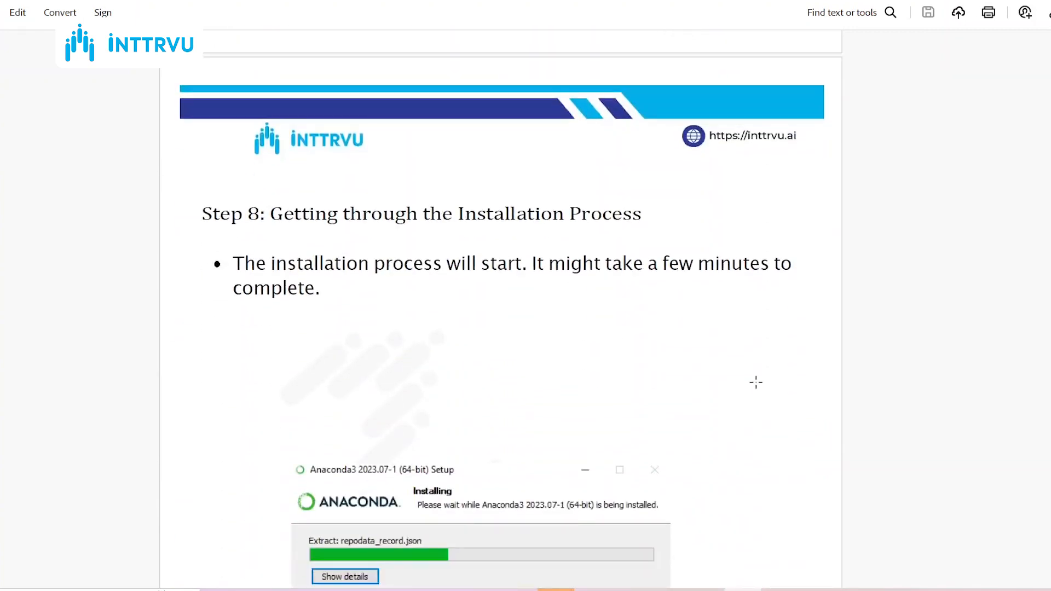
scroll(down, 3)
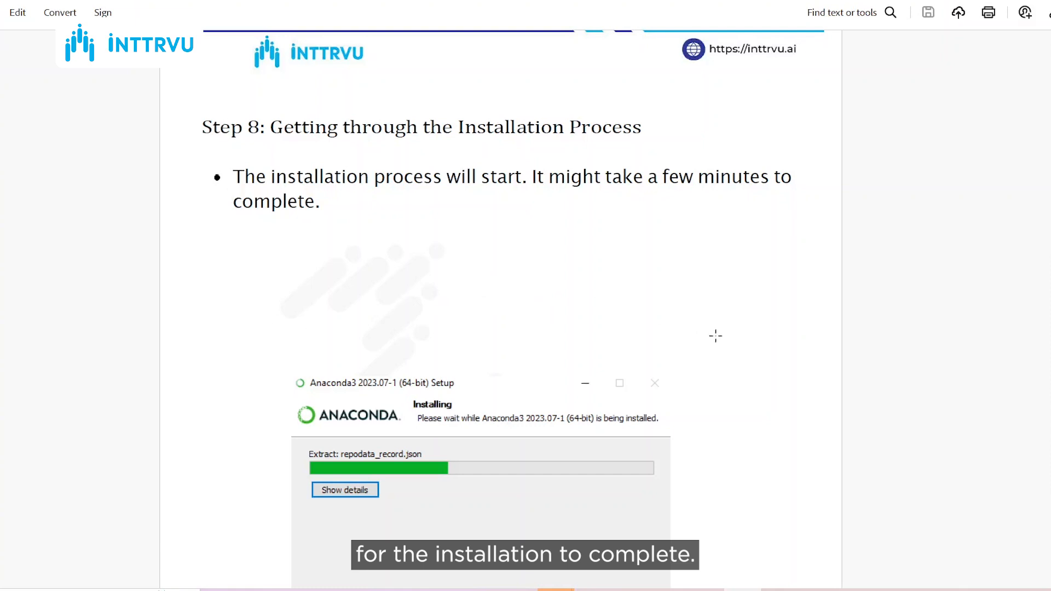
scroll(down, 3)
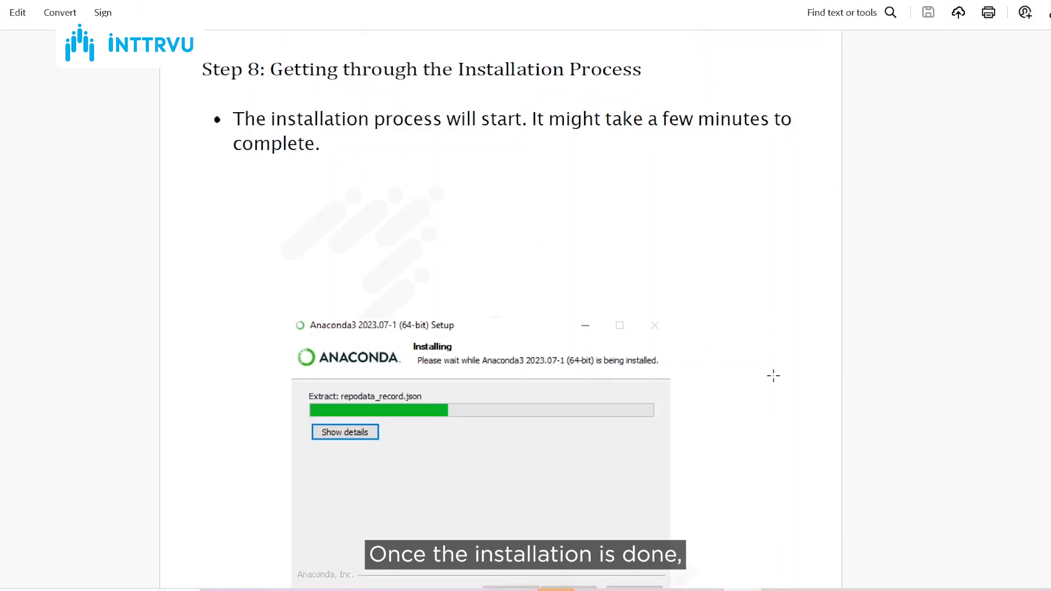
scroll(down, 3)
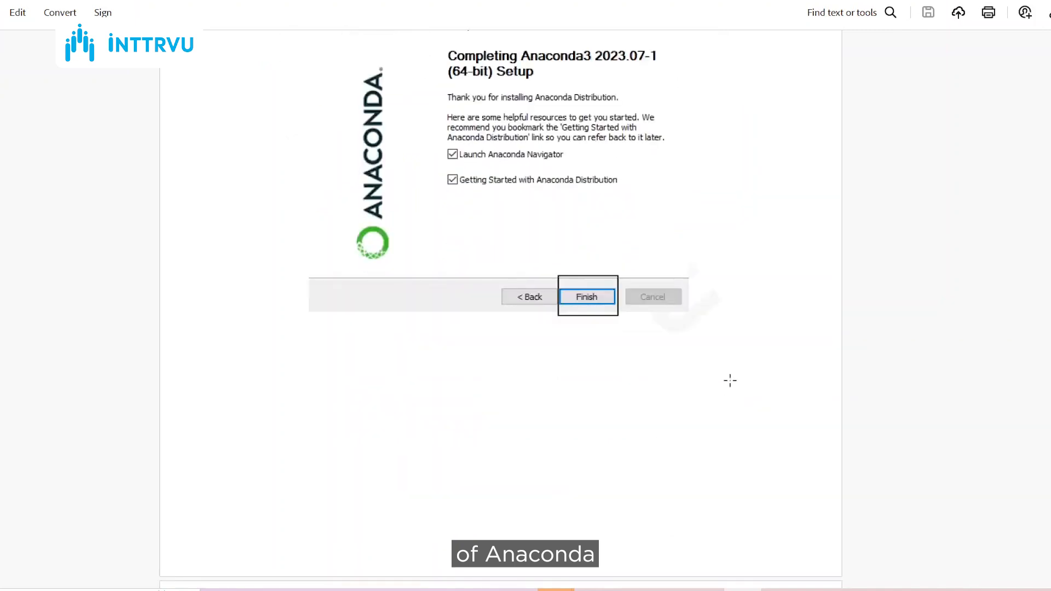
scroll(down, 3)
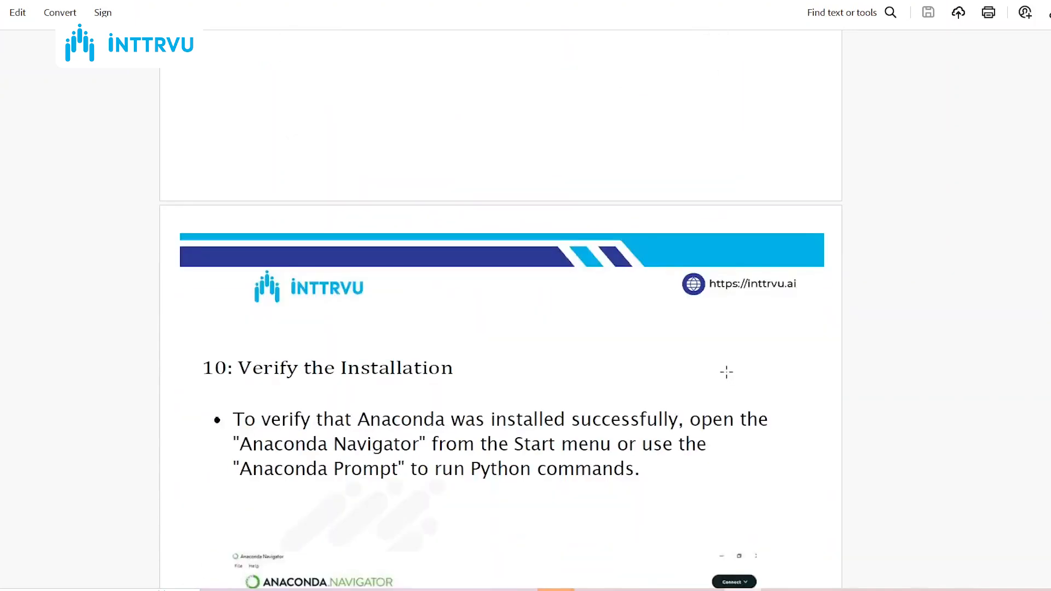
Scroll past the Anaconda Navigator screenshot to the page on opening Jupyter Notebook and Spyder
scroll(down, 3)
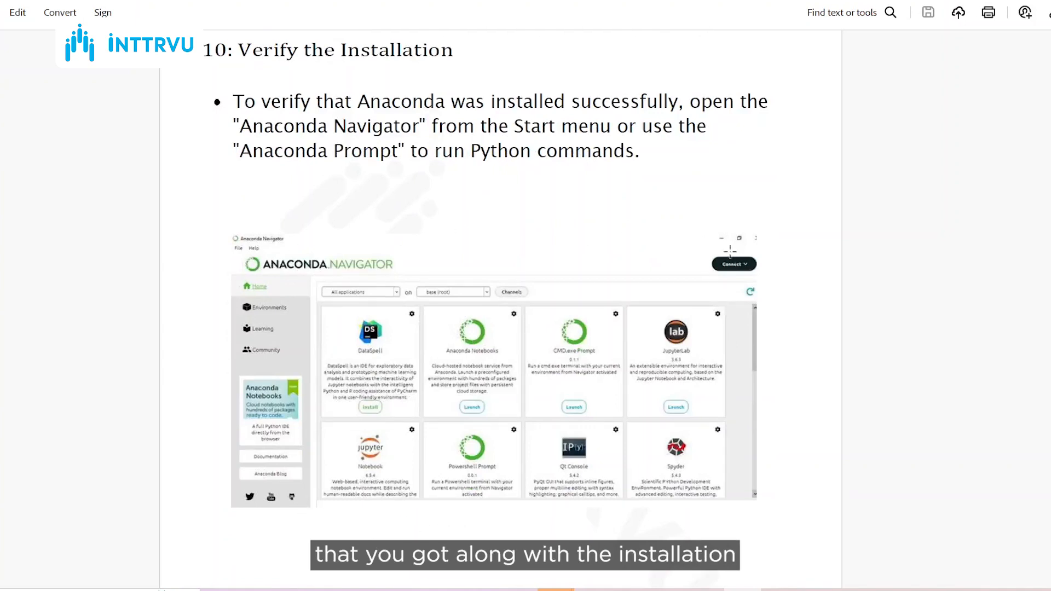
mouse_move(435, 529)
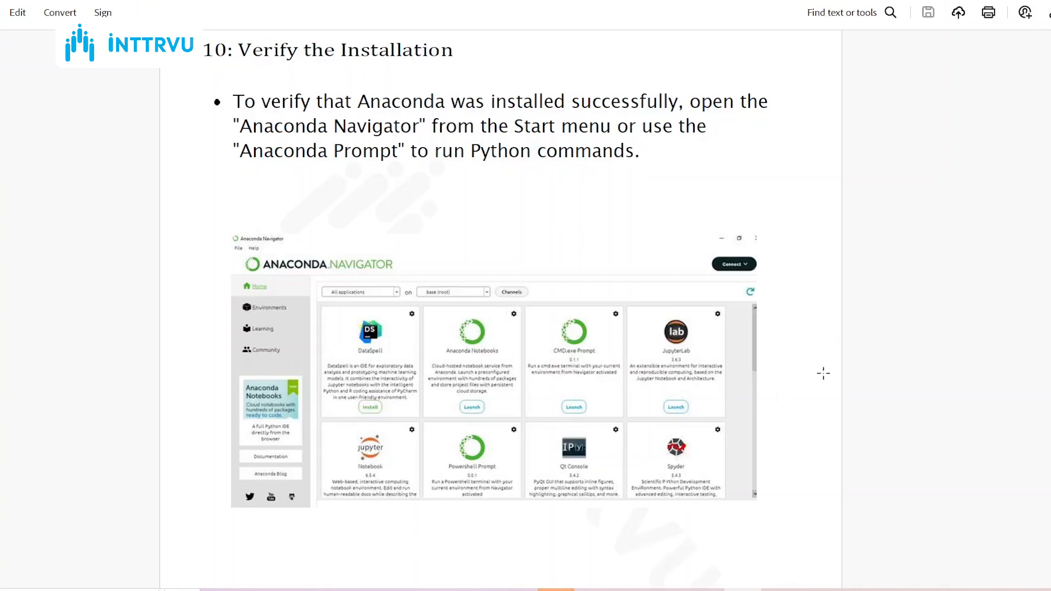
scroll(down, 3)
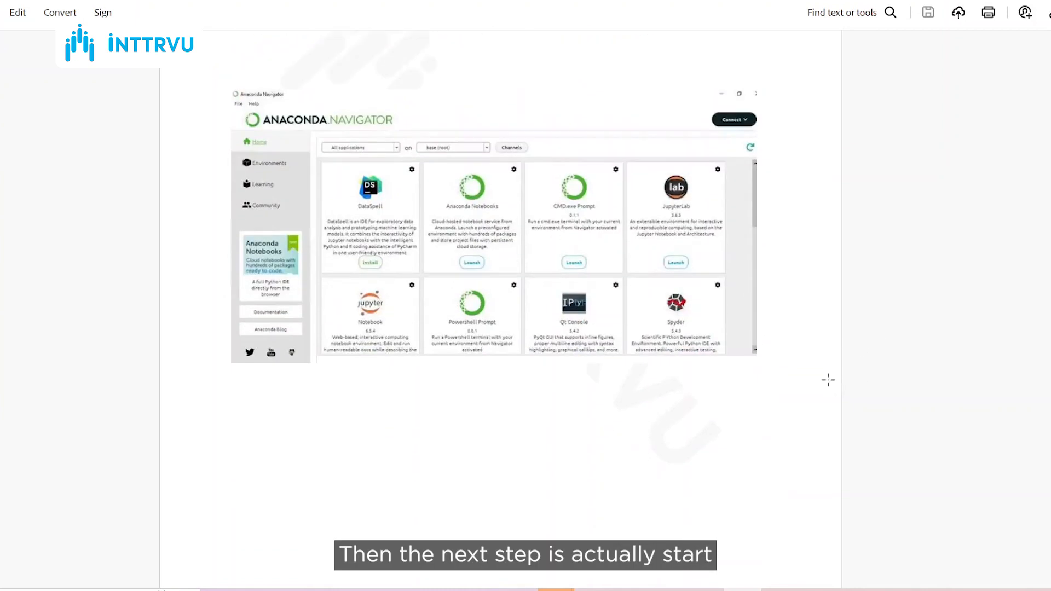
scroll(down, 3)
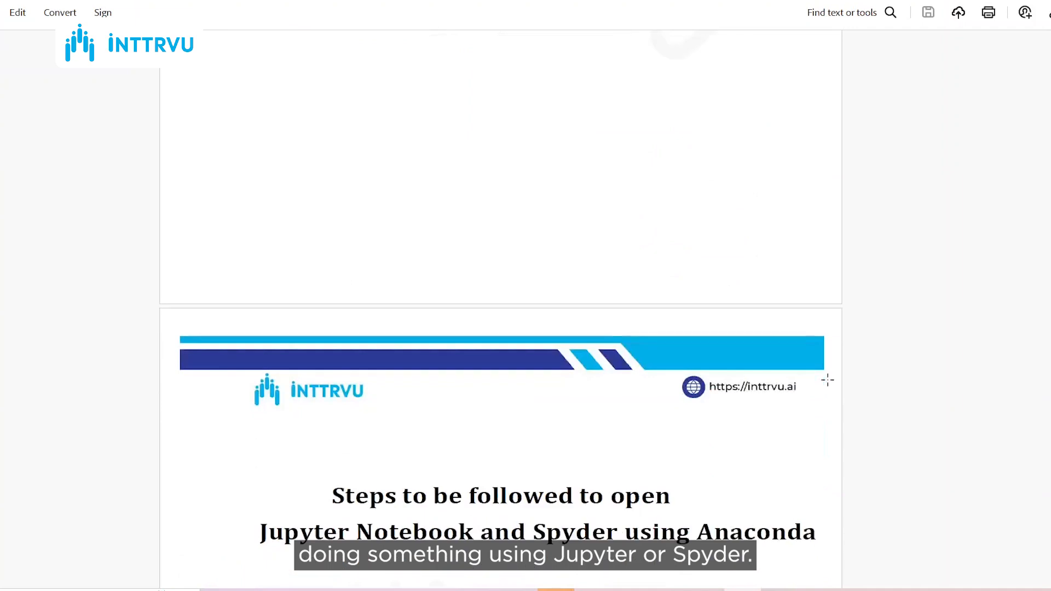
scroll(down, 3)
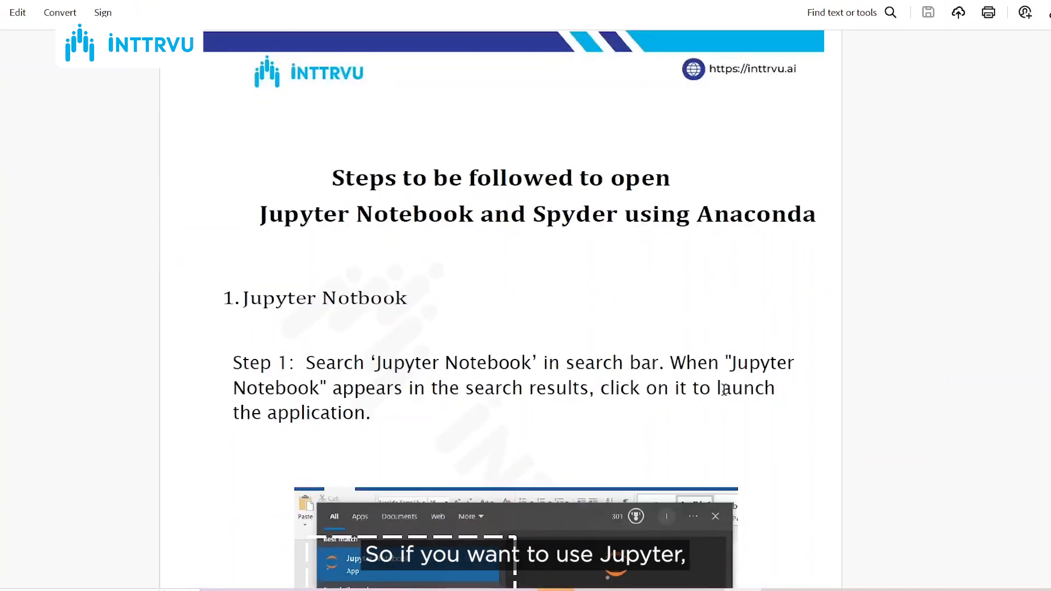
scroll(down, 3)
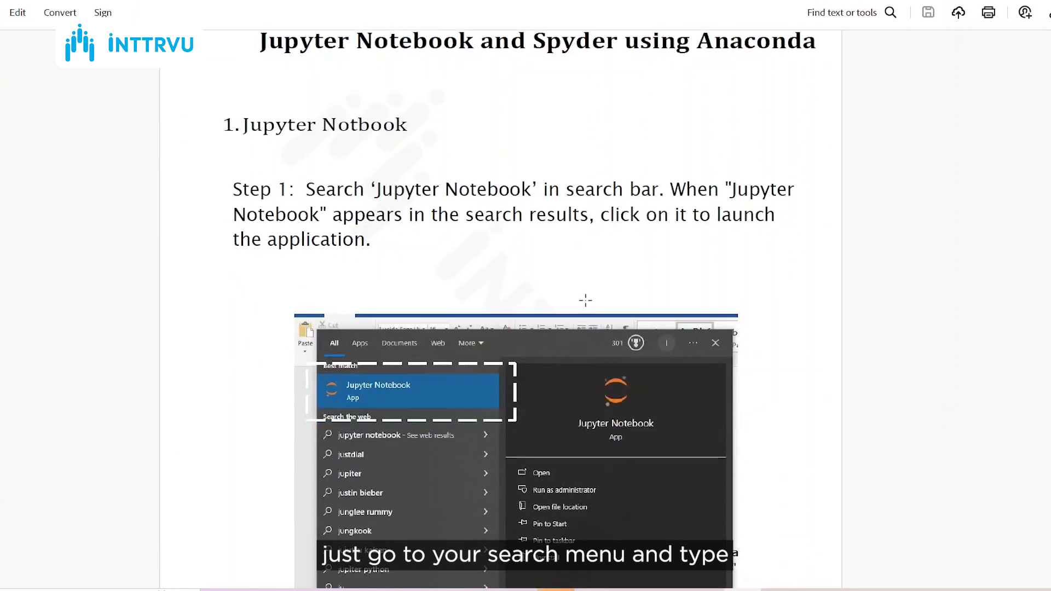
scroll(down, 3)
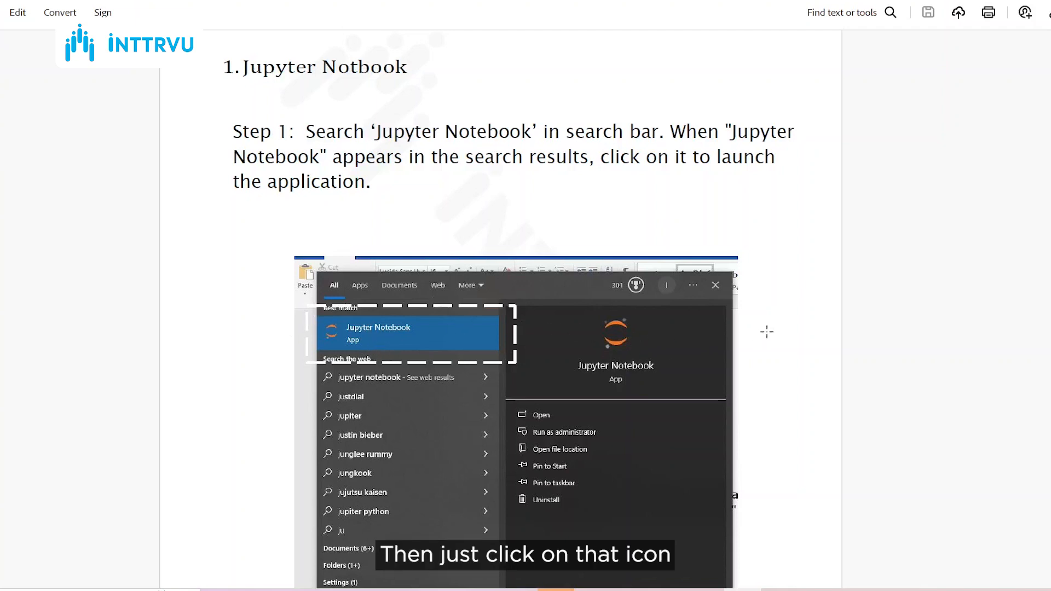
scroll(down, 3)
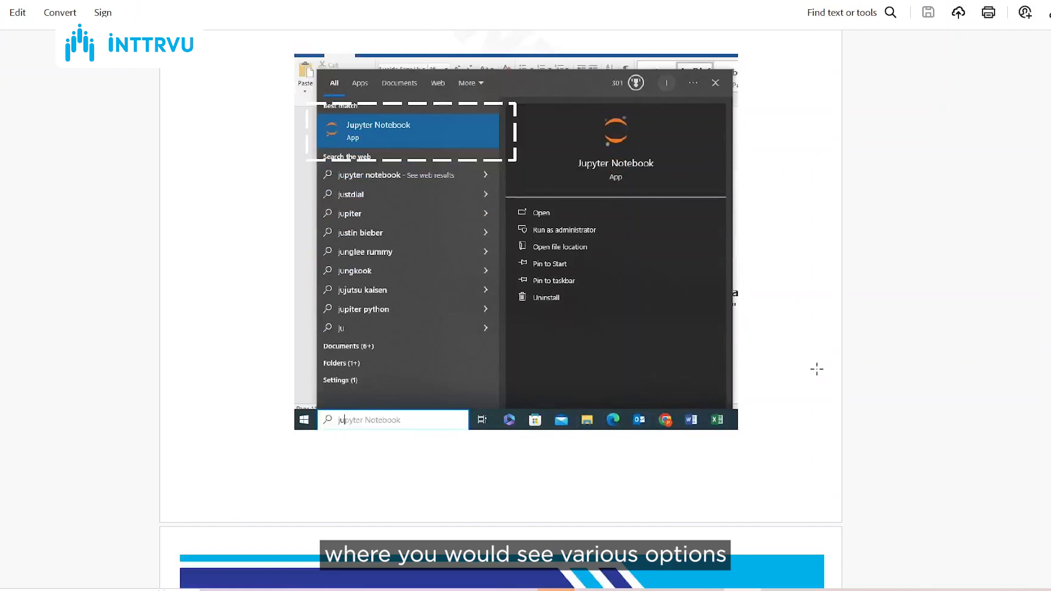
scroll(down, 3)
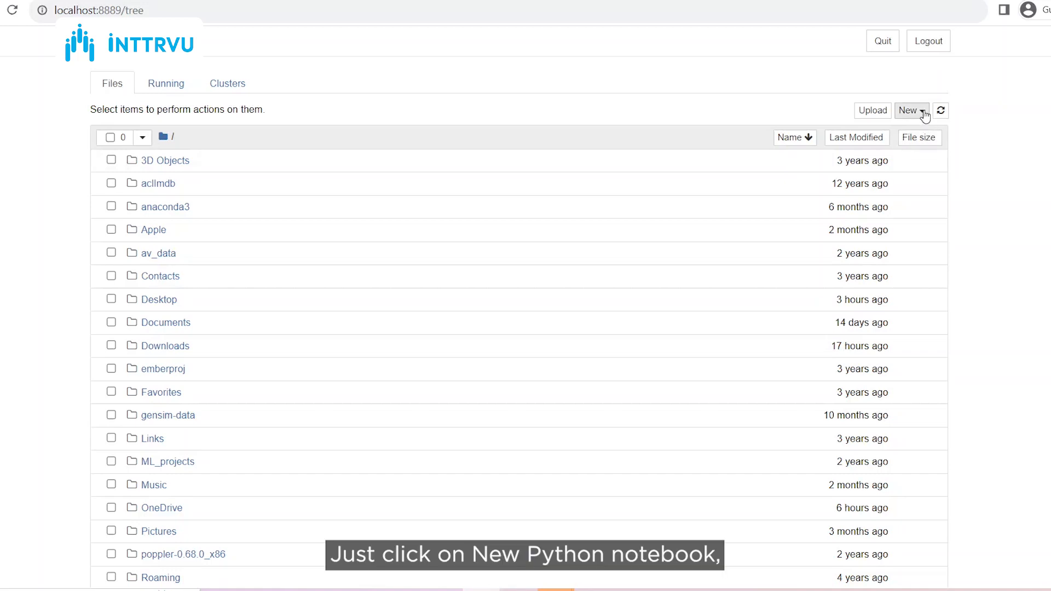
Create a new Python 3 notebook, Untitled9, from the Jupyter file tree's New menu
click(908, 110)
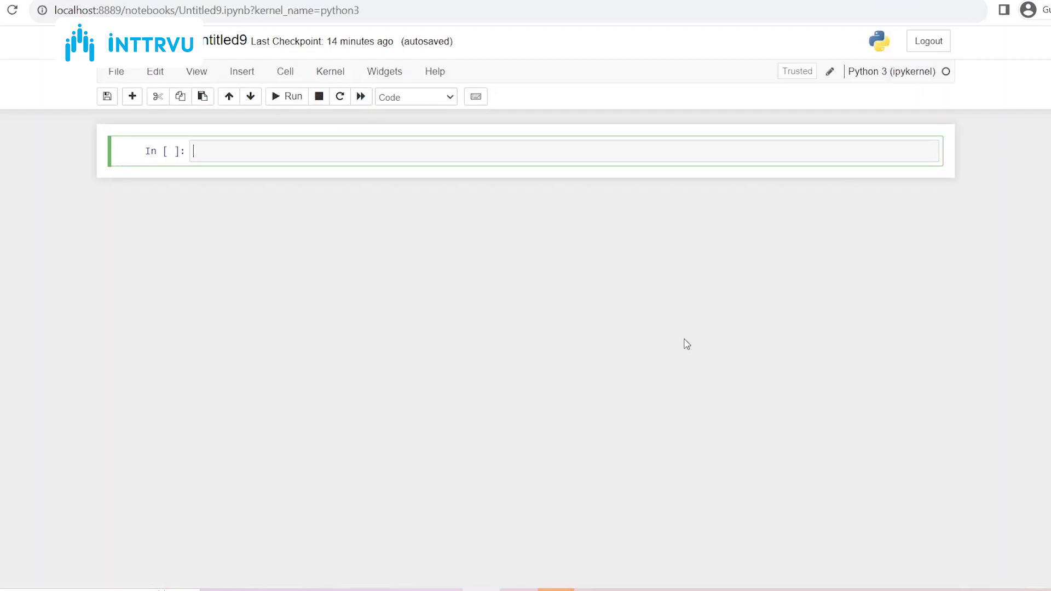
Enter print("hello learners") in the first cell and run it to show its output
key(f11)
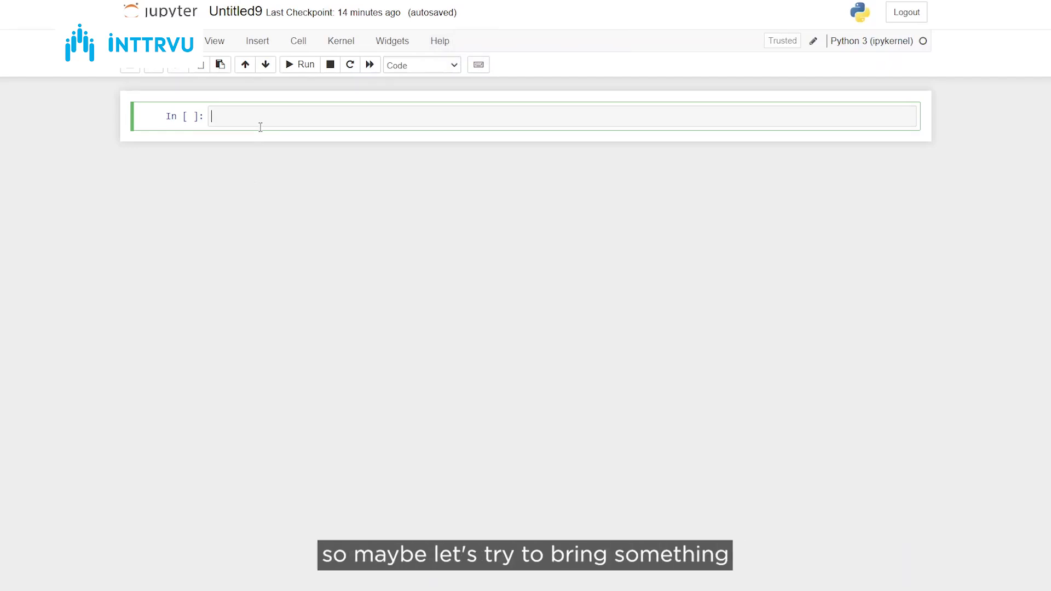
text(print)
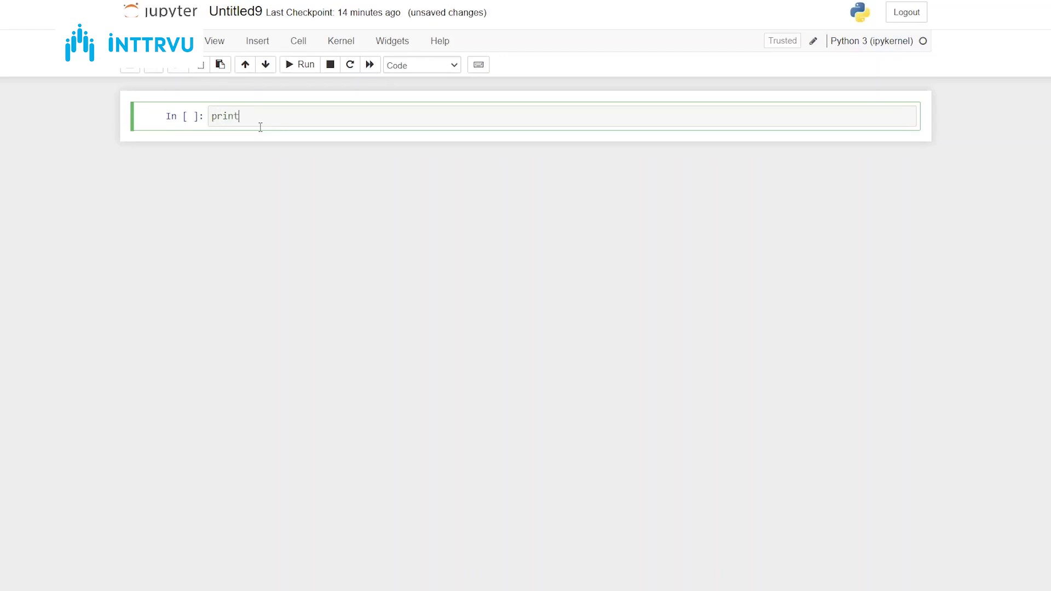
text((""))
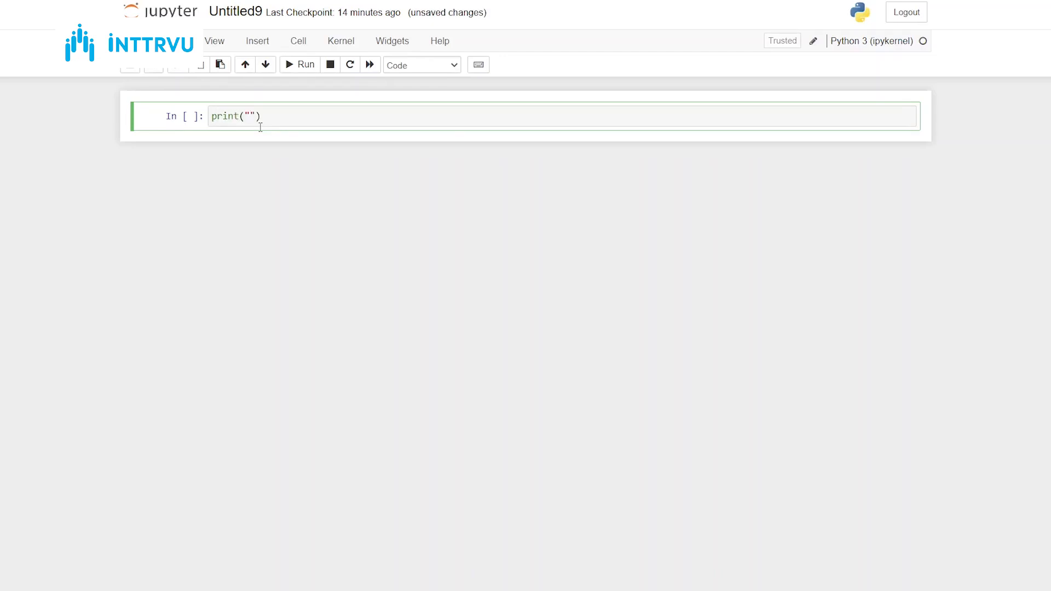
text(hello learners)
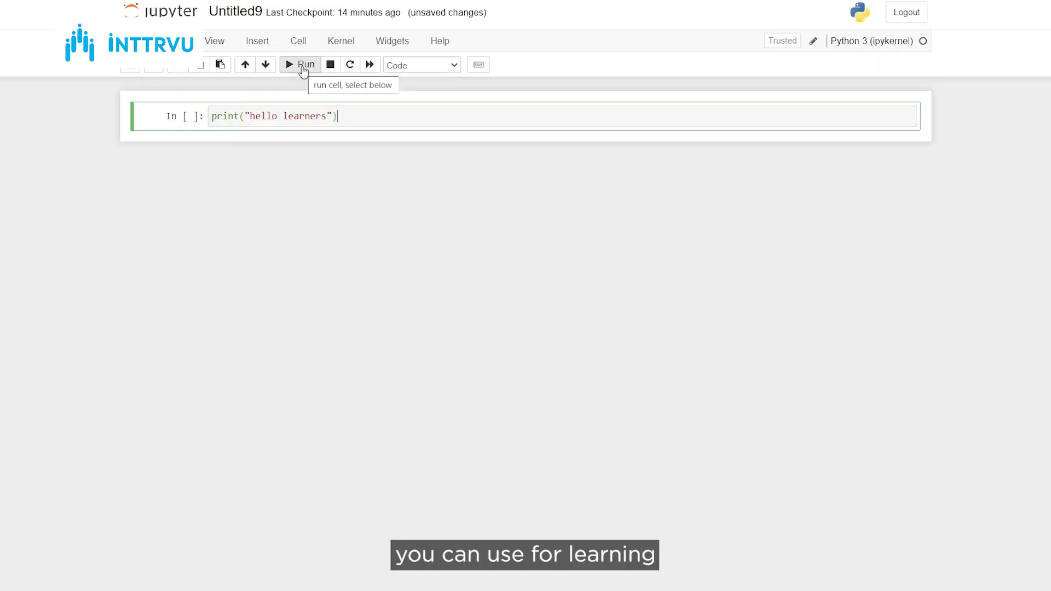
click(300, 65)
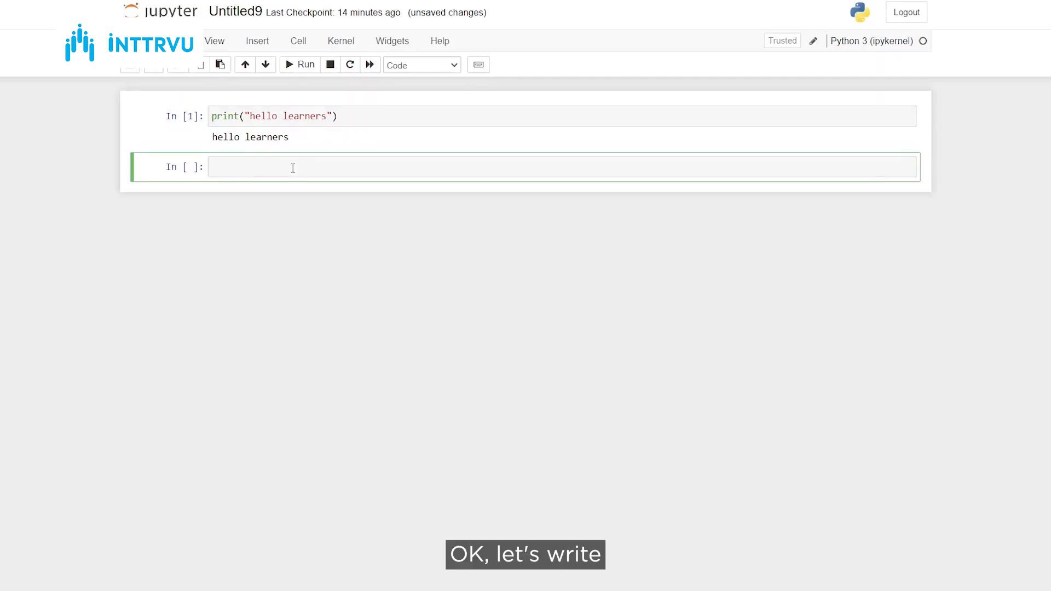
Enter print("additional code") in the second cell and run it to show its output
text(print())
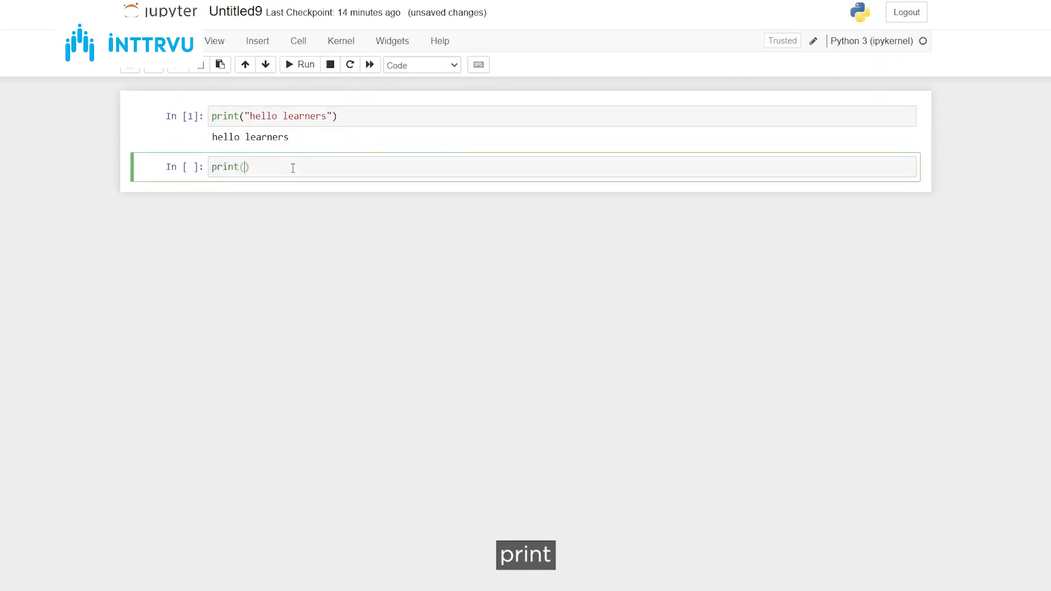
text("add")
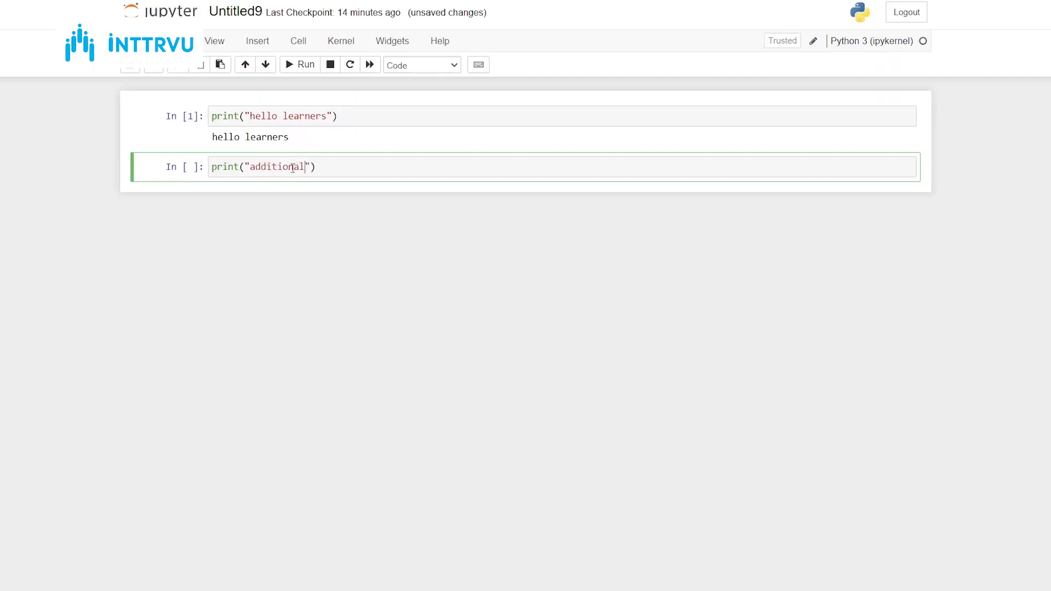
text(code)
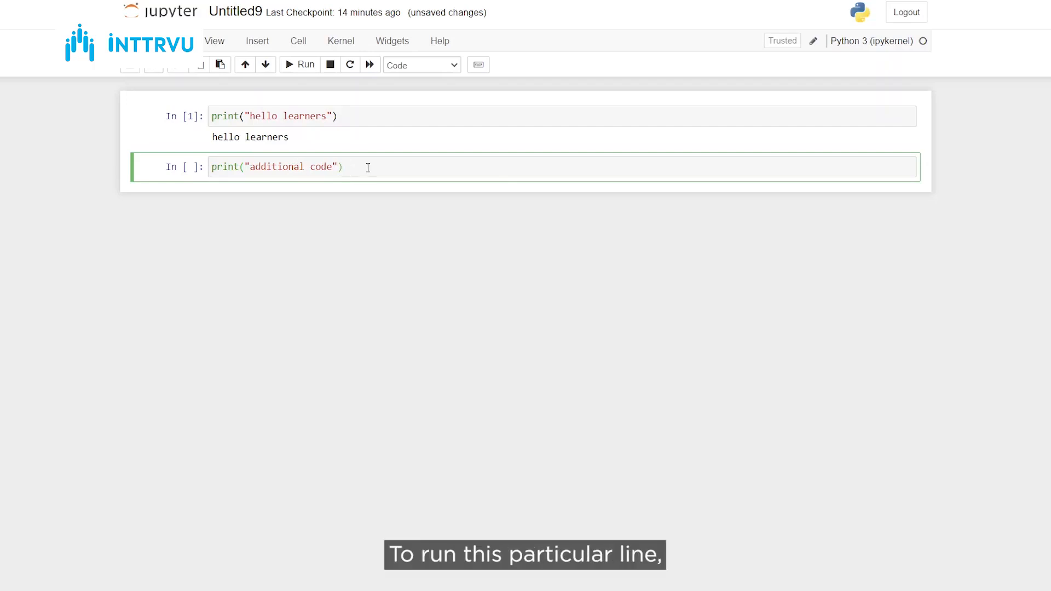
click(300, 65)
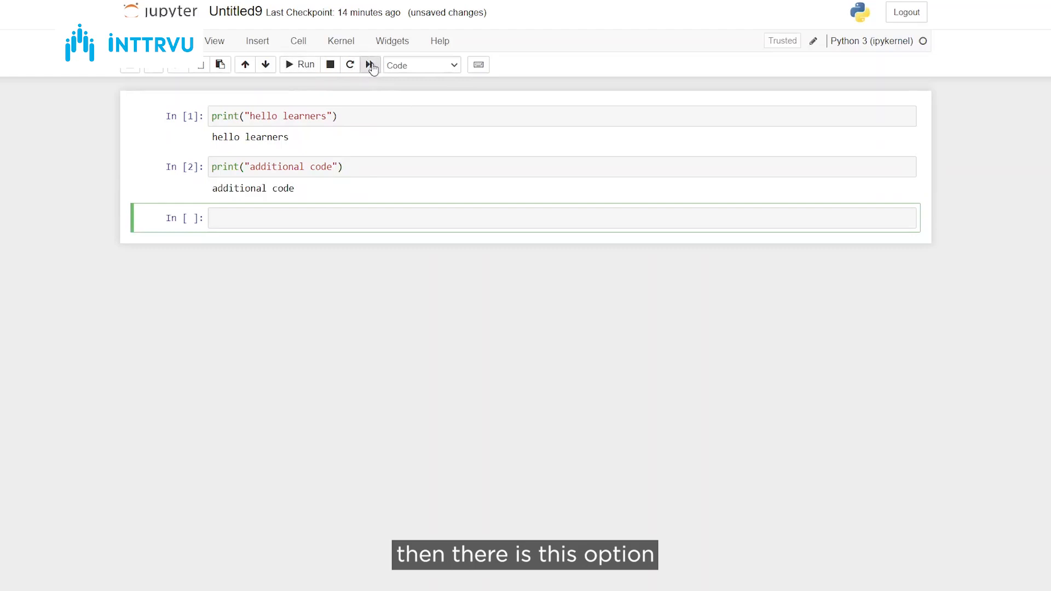
mouse_move(371, 64)
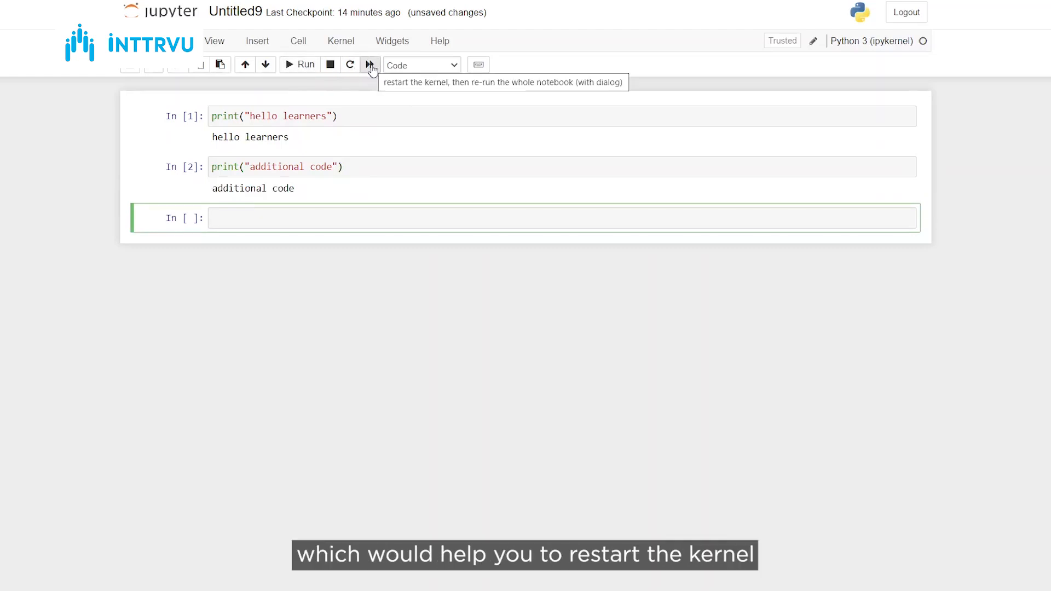
mouse_move(377, 196)
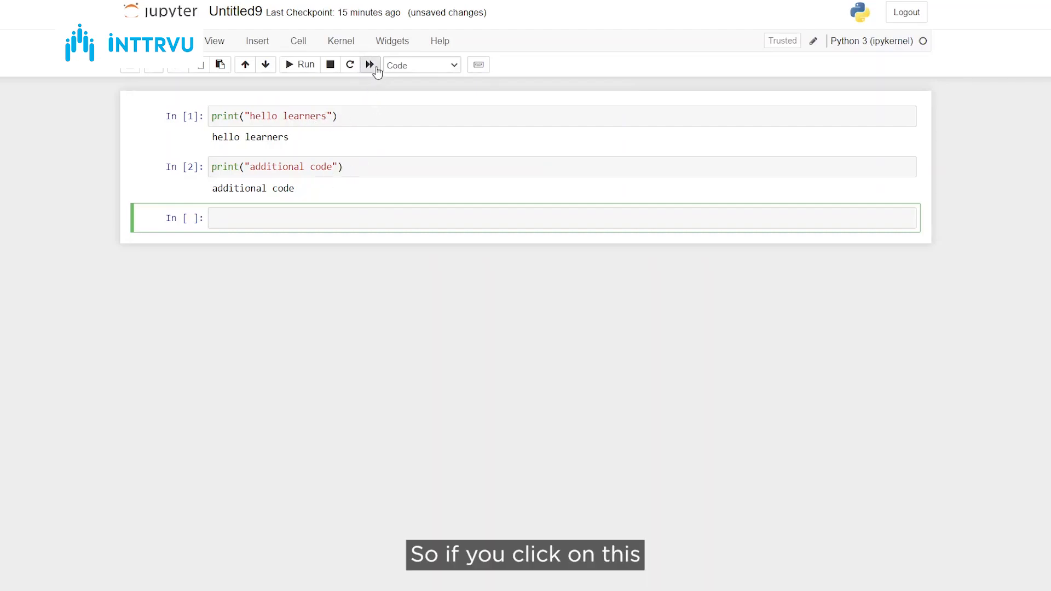
Restart the kernel and rerun all cells, confirming the Restart and Run All Cells dialog
click(370, 65)
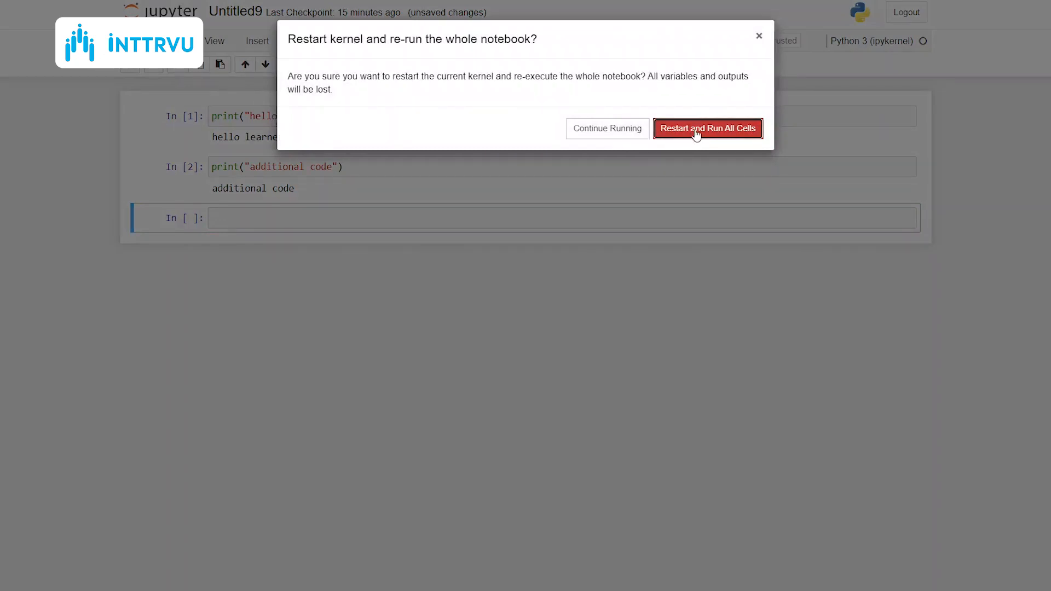
click(707, 128)
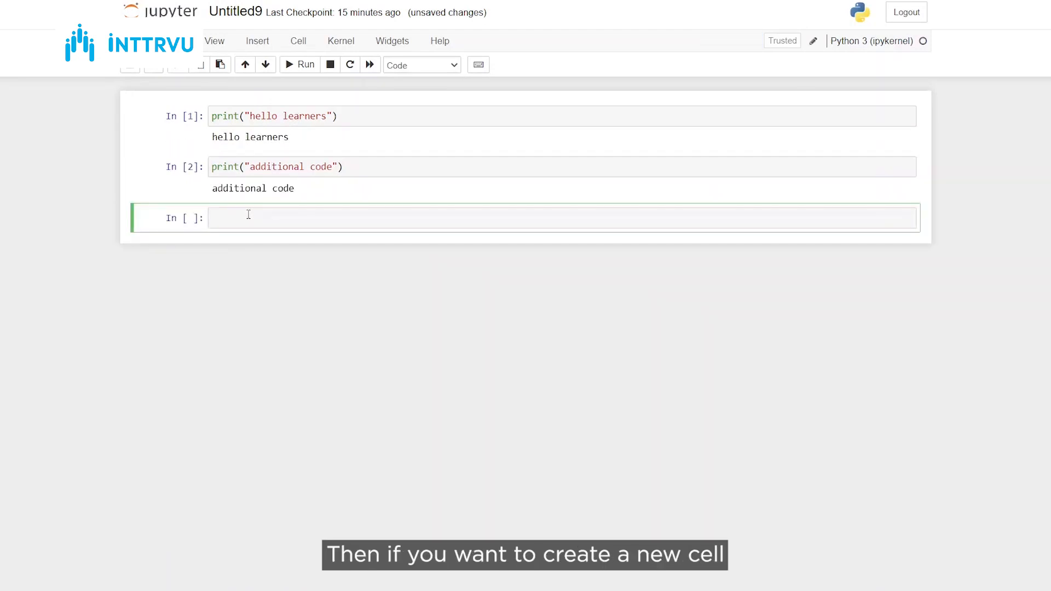
mouse_move(155, 65)
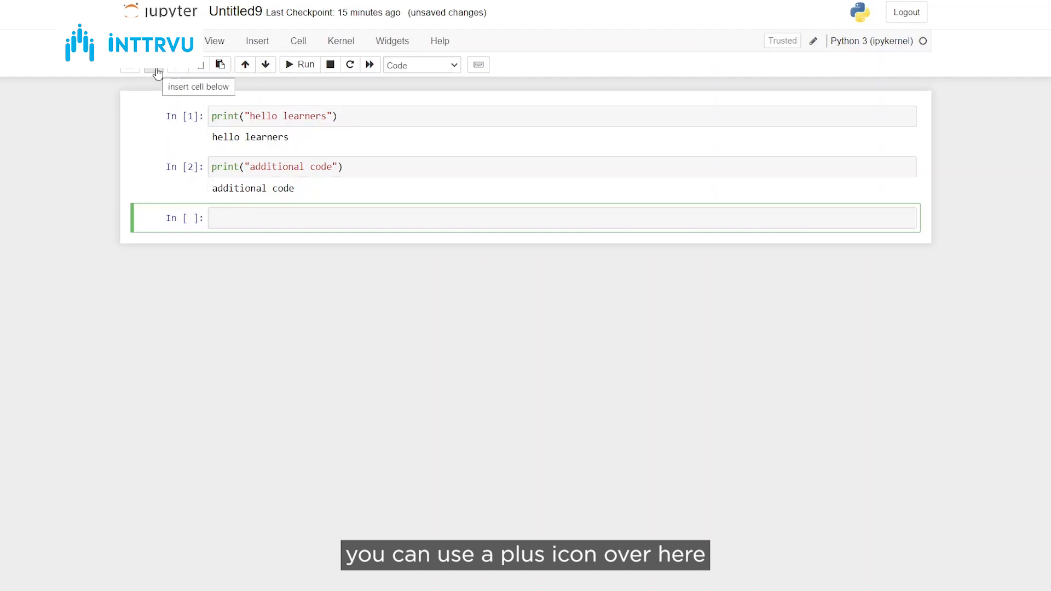
Insert a new empty cell below the existing ones and save a checkpoint of Untitled9
click(155, 64)
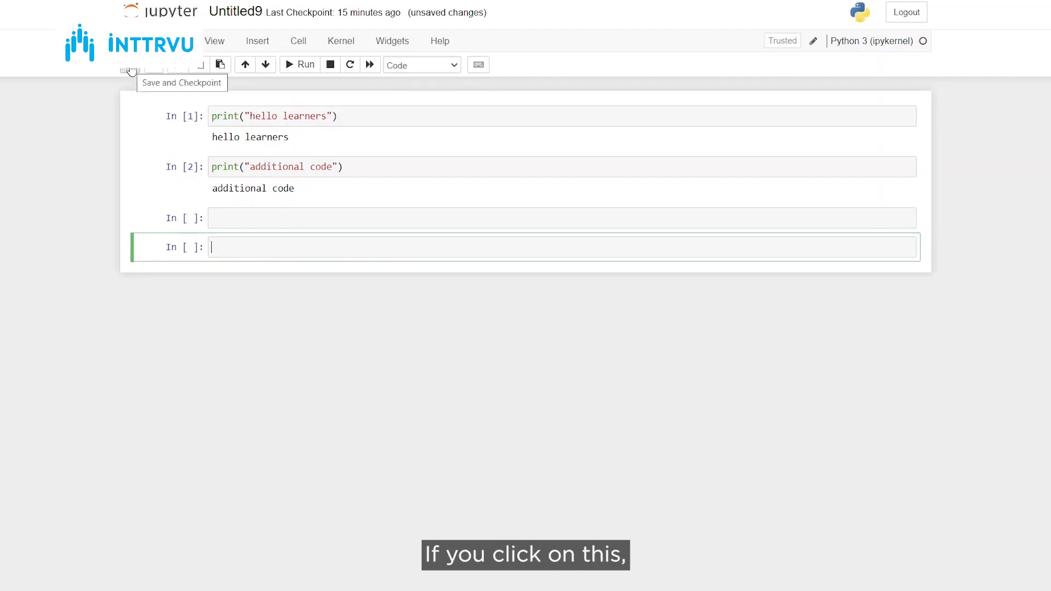
click(127, 65)
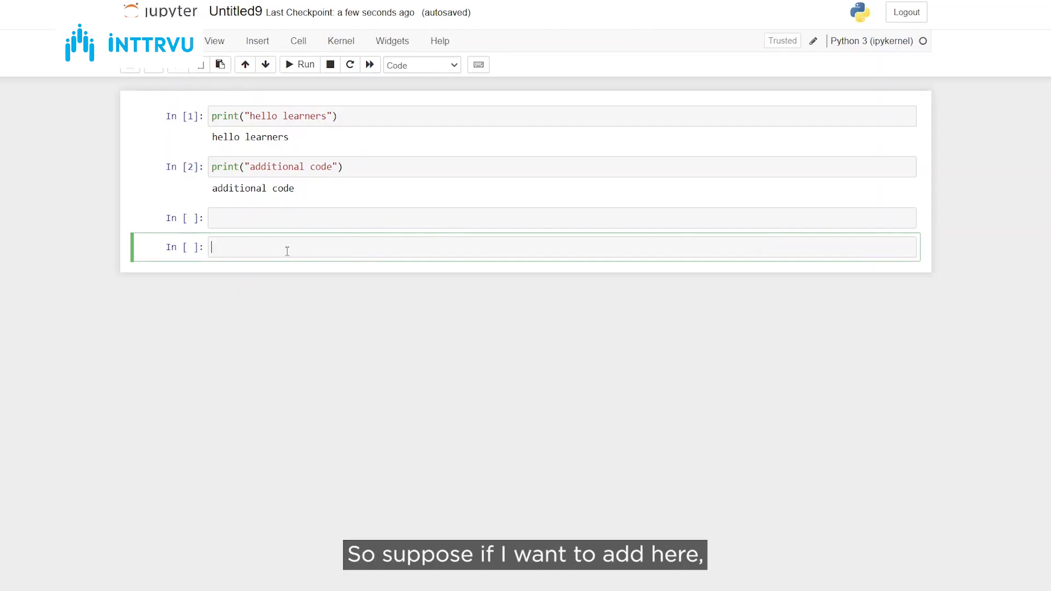
Write Lets start learning in the last cell, make it a Heading cell and dismiss the markdown notice
text(Lets start l)
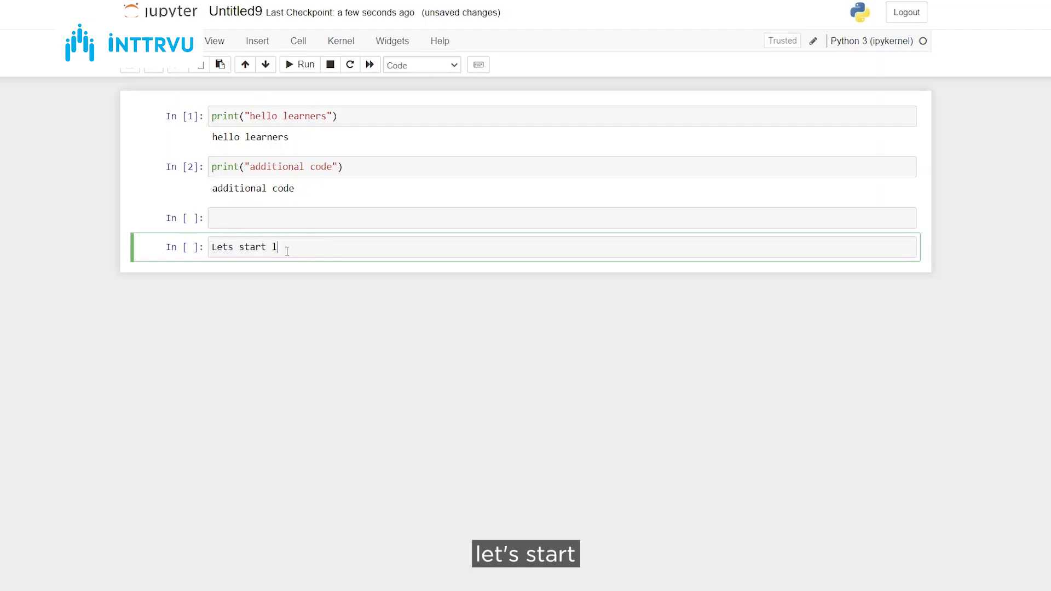
text(earning)
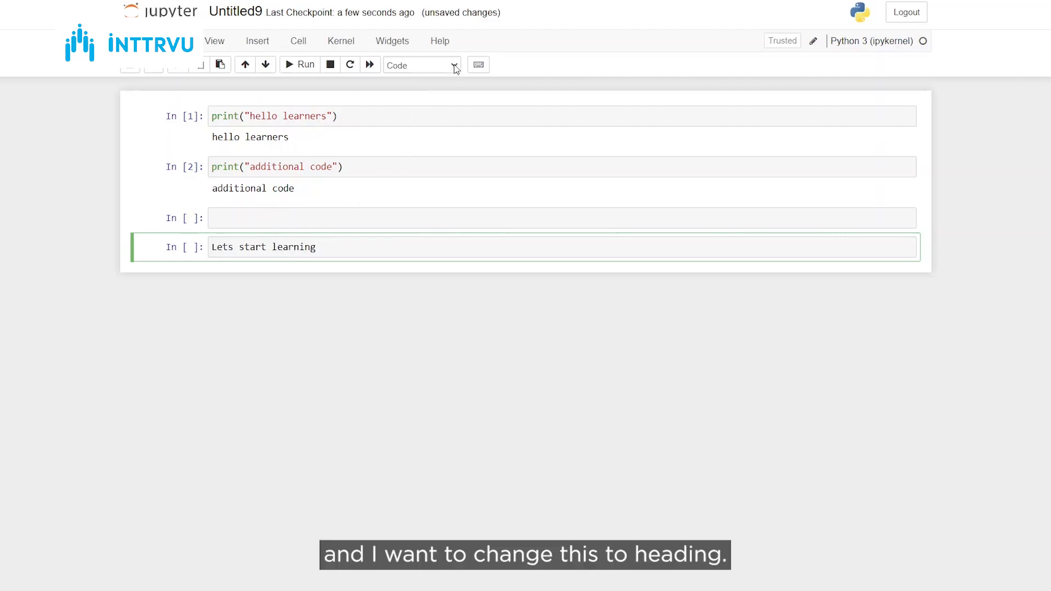
click(420, 65)
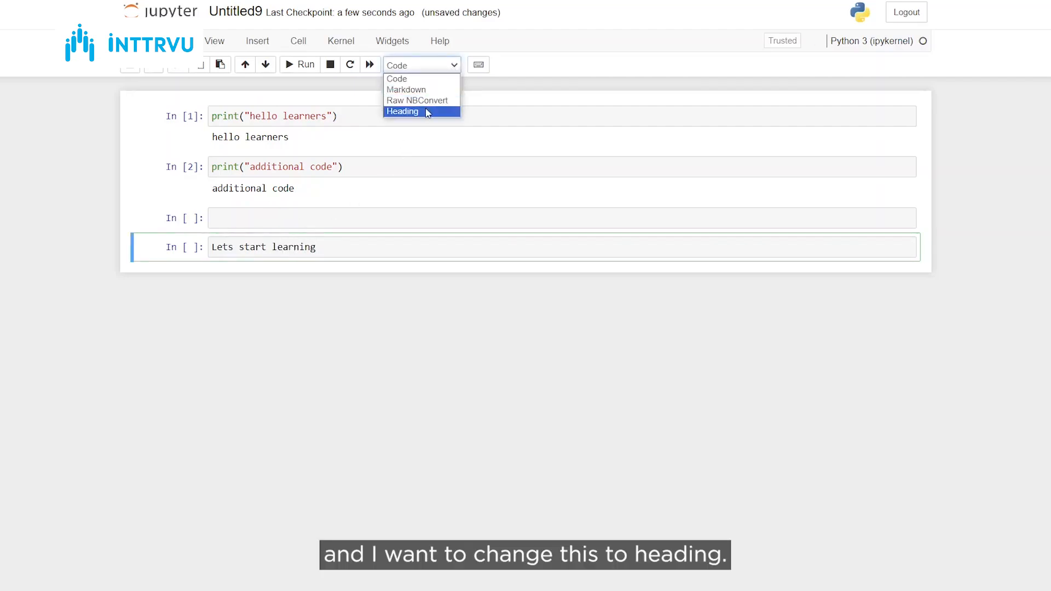
click(402, 112)
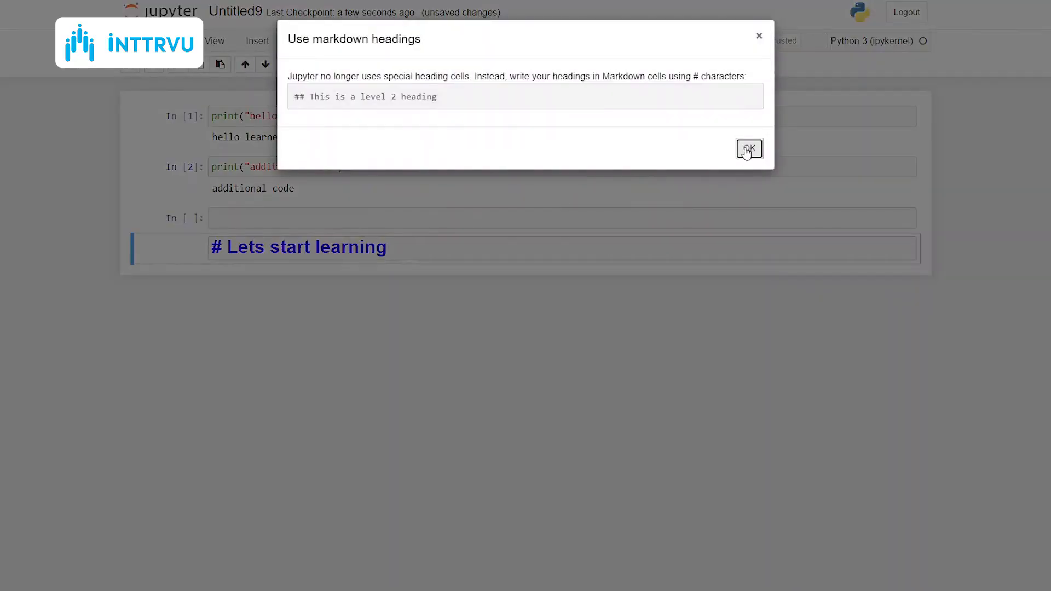
click(748, 147)
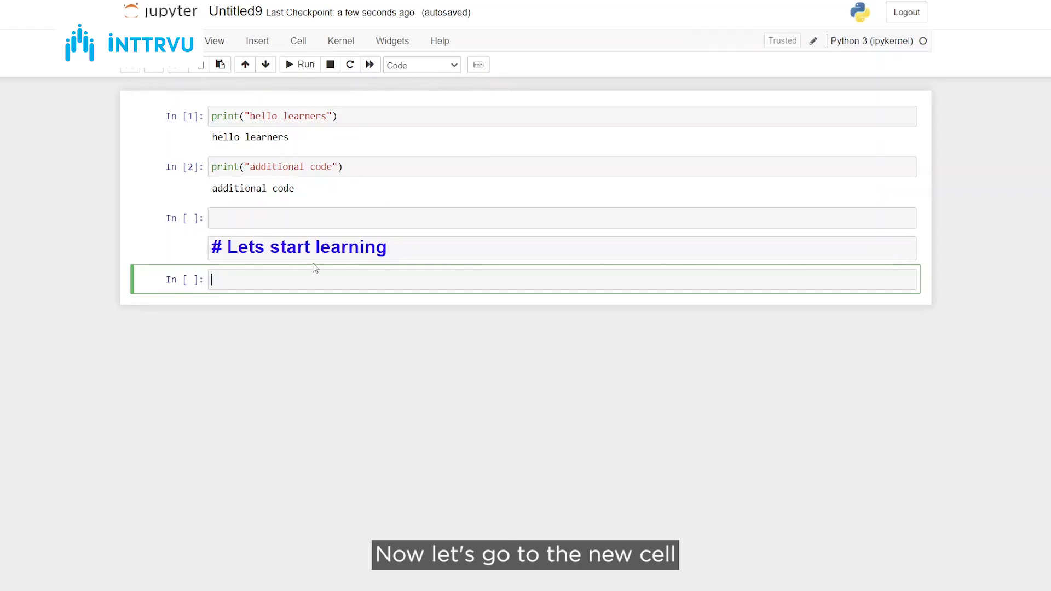
mouse_move(486, 338)
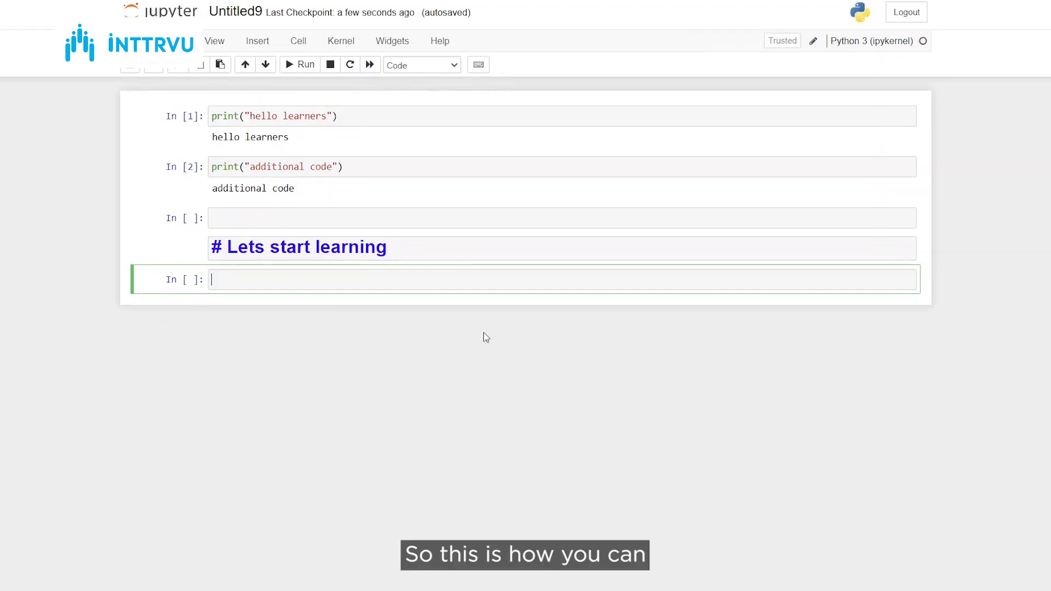